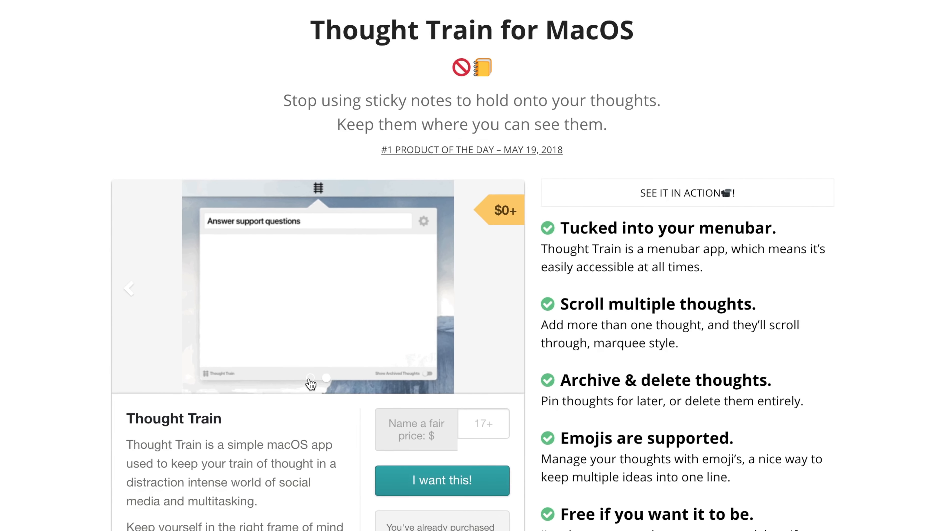
{"action": "type", "text": "Launch update for Thought T"}
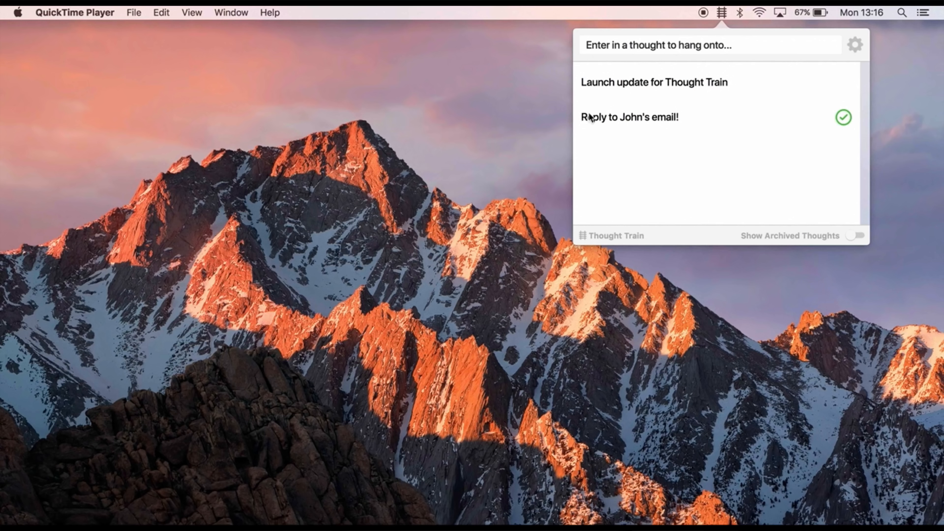
{"action": "left_click", "coordinate": [629, 117]}
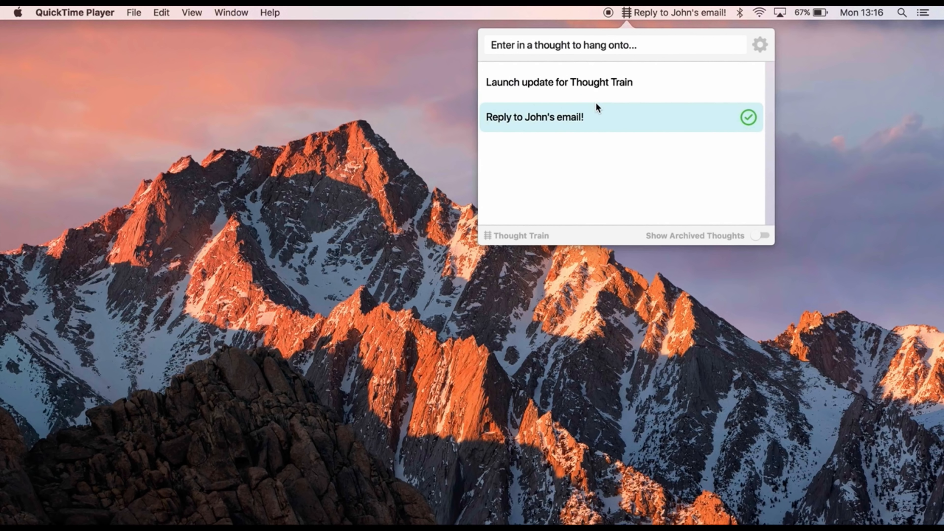